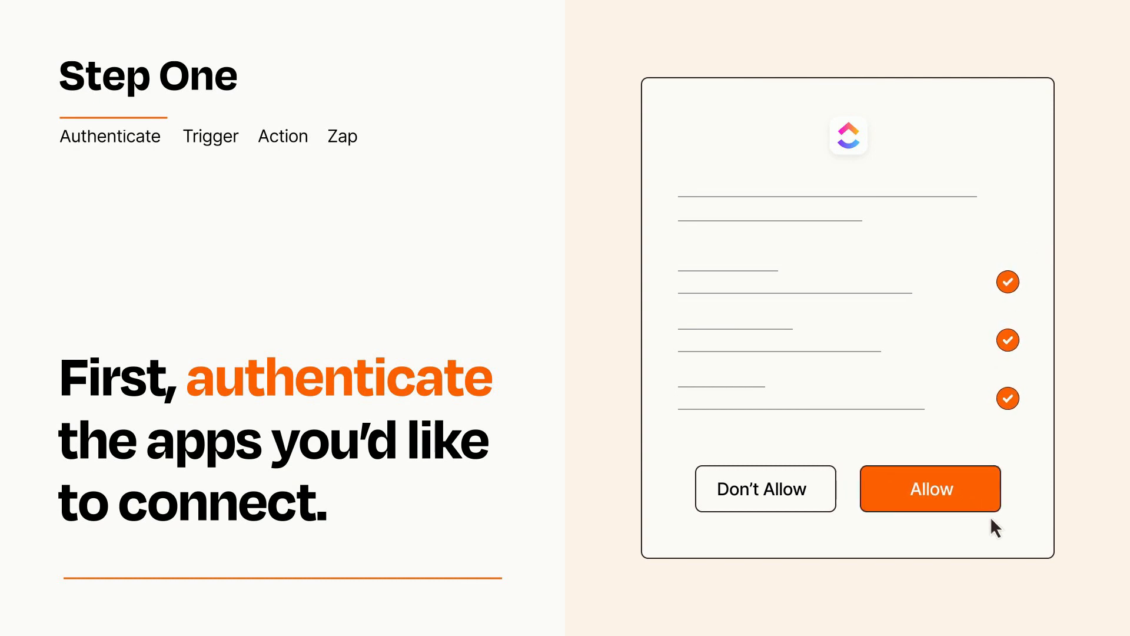
# Allow the task app's permissions on the authorization prompt
pyautogui.click(930, 488)
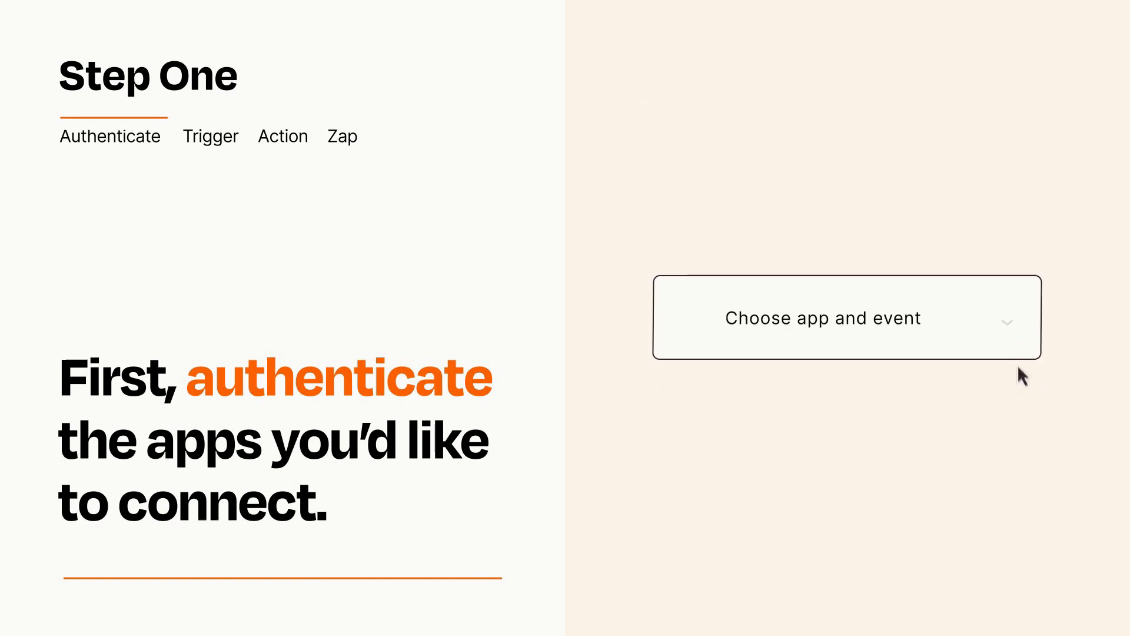
# Choose the Google Sheets New Spreadsheet Row event as the trigger
pyautogui.click(846, 317)
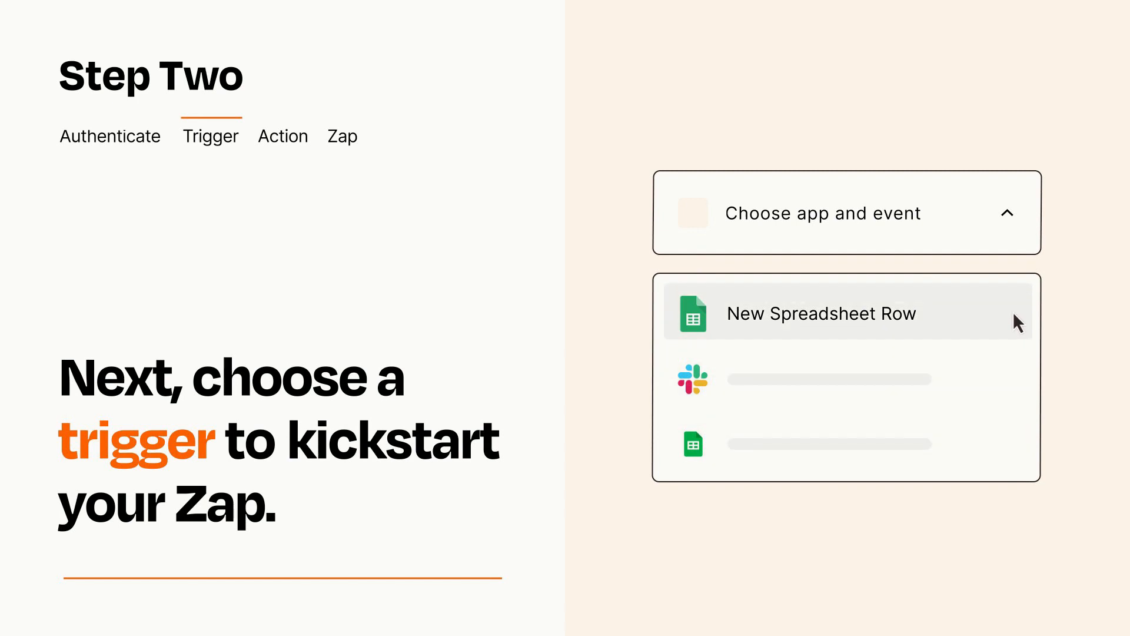
pyautogui.moveTo(1017, 325)
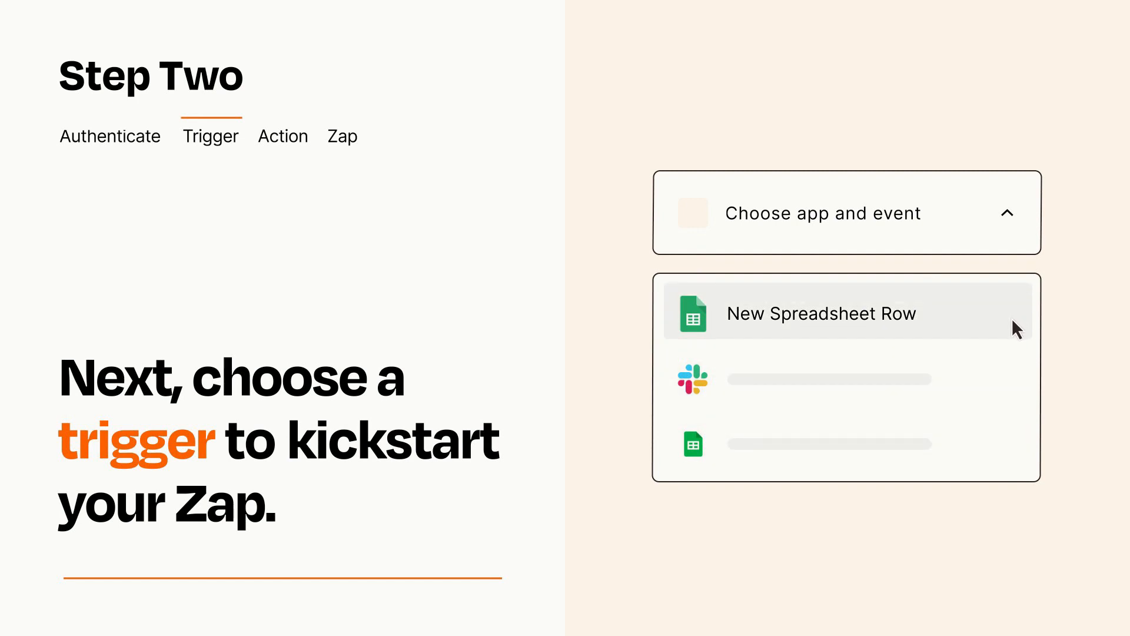
pyautogui.click(820, 313)
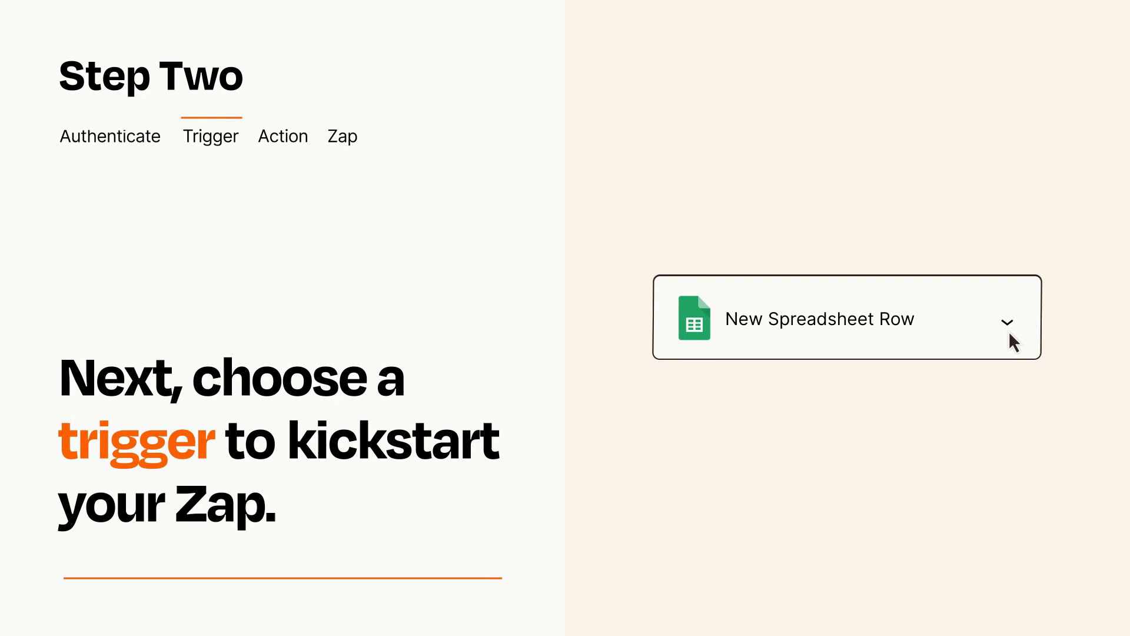
pyautogui.moveTo(1024, 335)
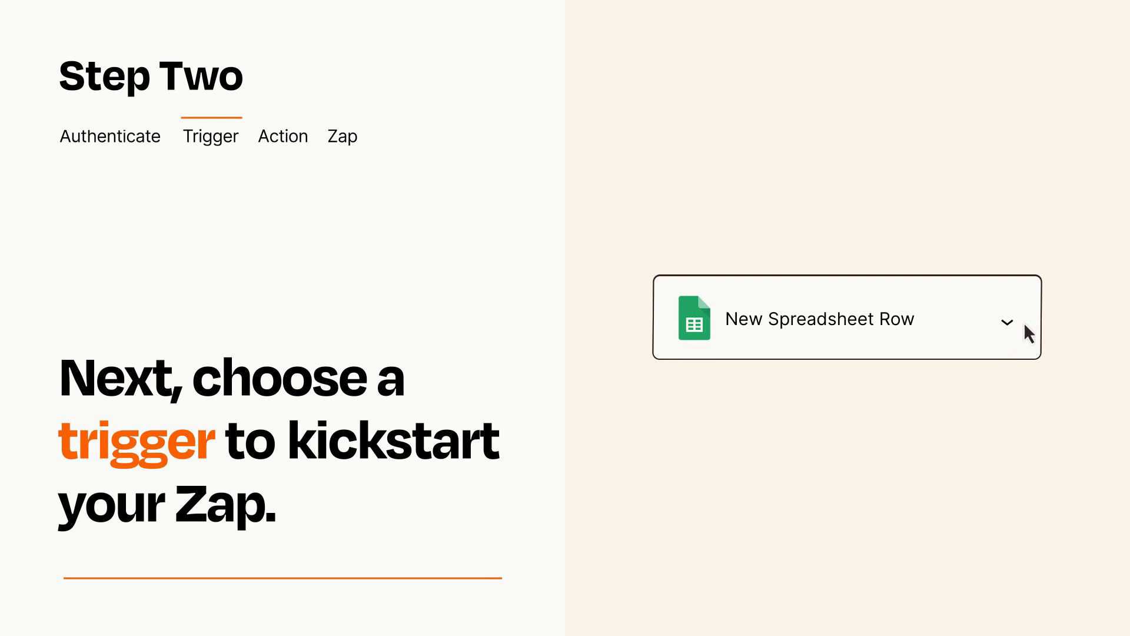
pyautogui.moveTo(1026, 328)
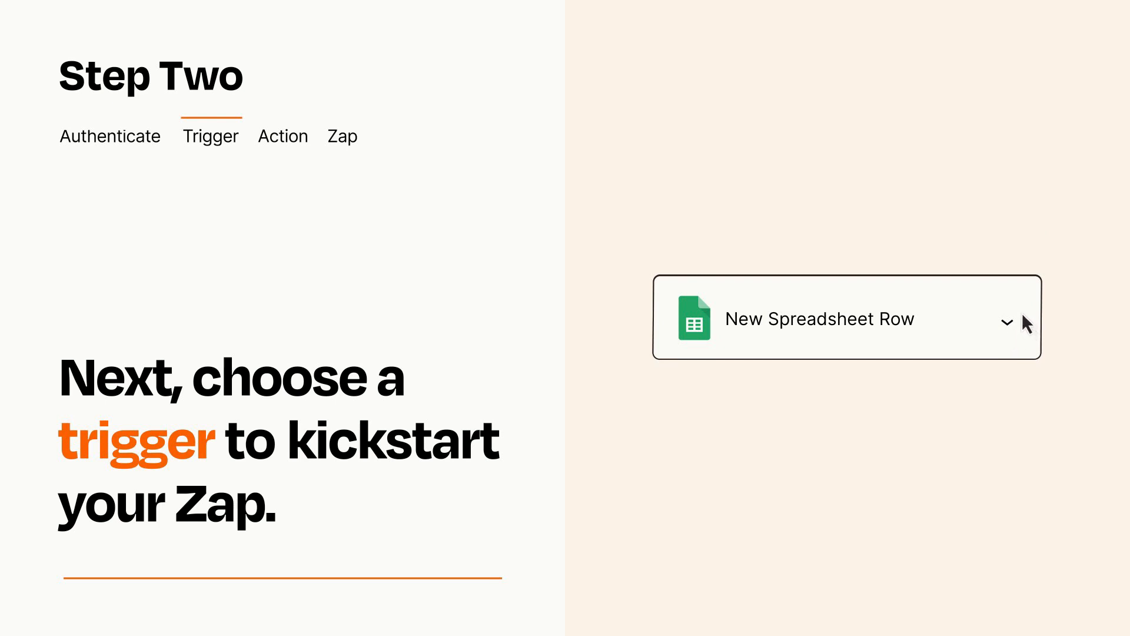
# Confirm the spreadsheet-row trigger and choose Create Task as the action event
pyautogui.click(282, 136)
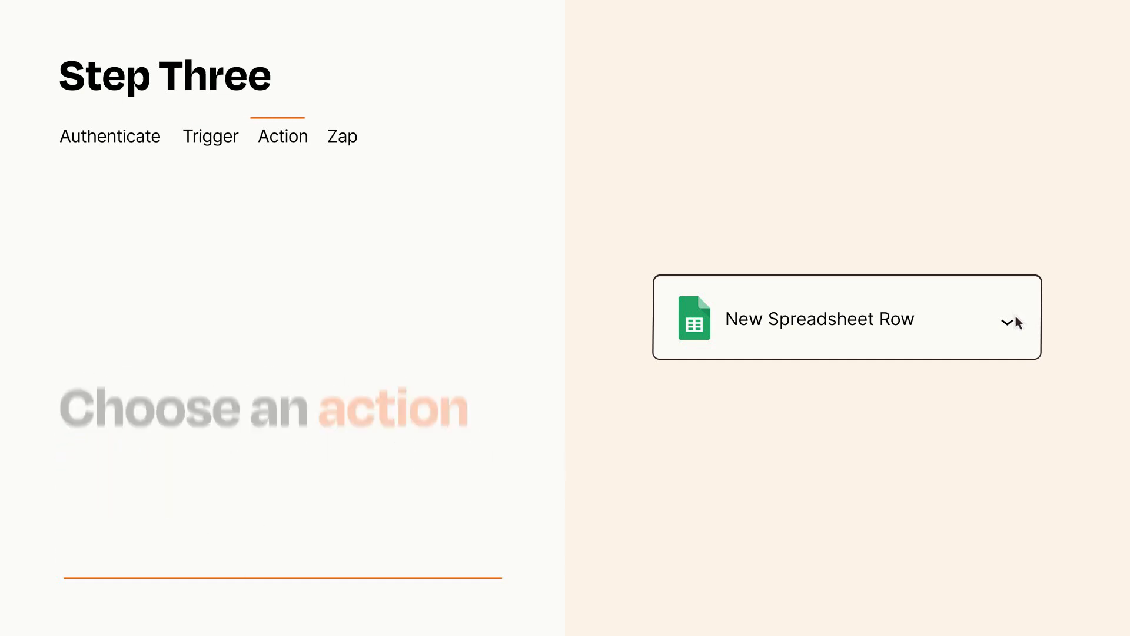
pyautogui.click(847, 318)
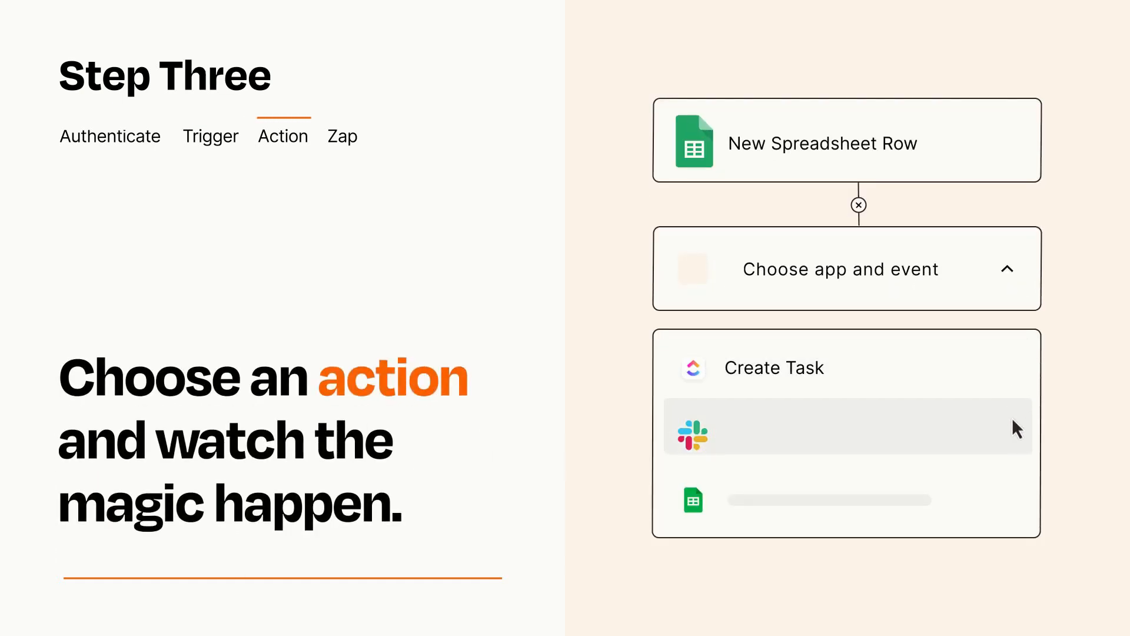
pyautogui.moveTo(1016, 505)
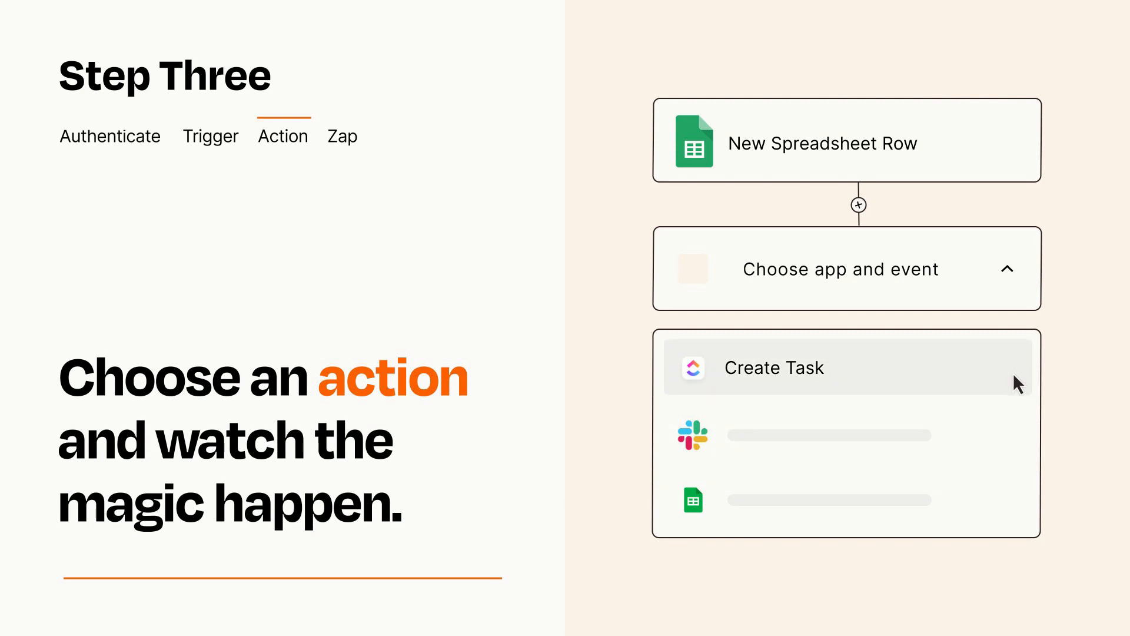
pyautogui.click(774, 367)
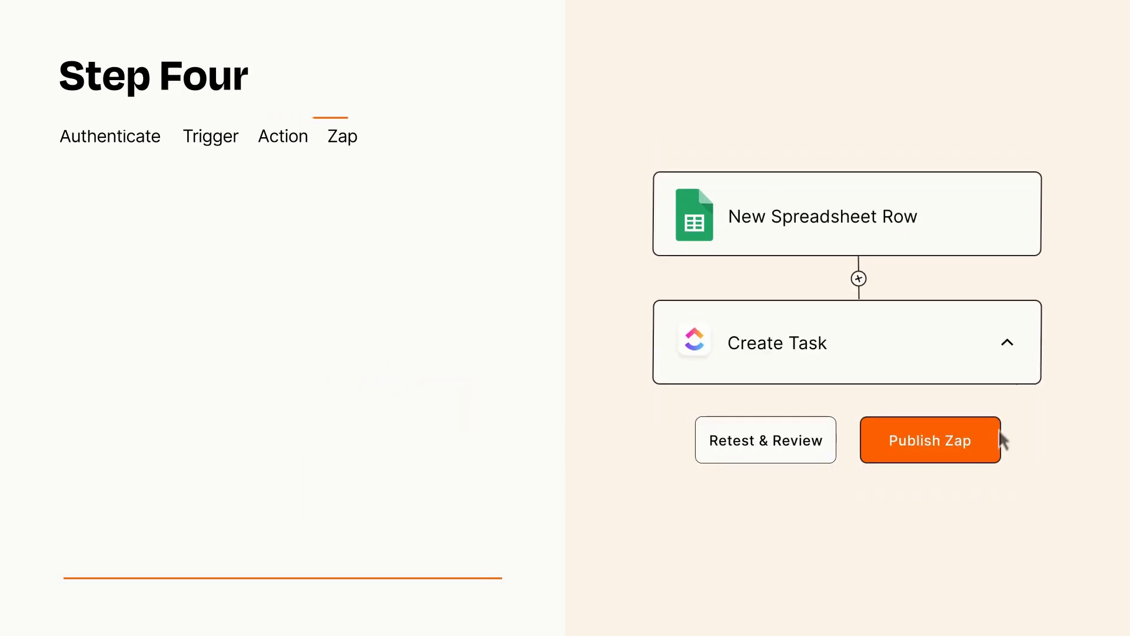
# Publish the finished Create Task Zap and turn it on
pyautogui.click(929, 440)
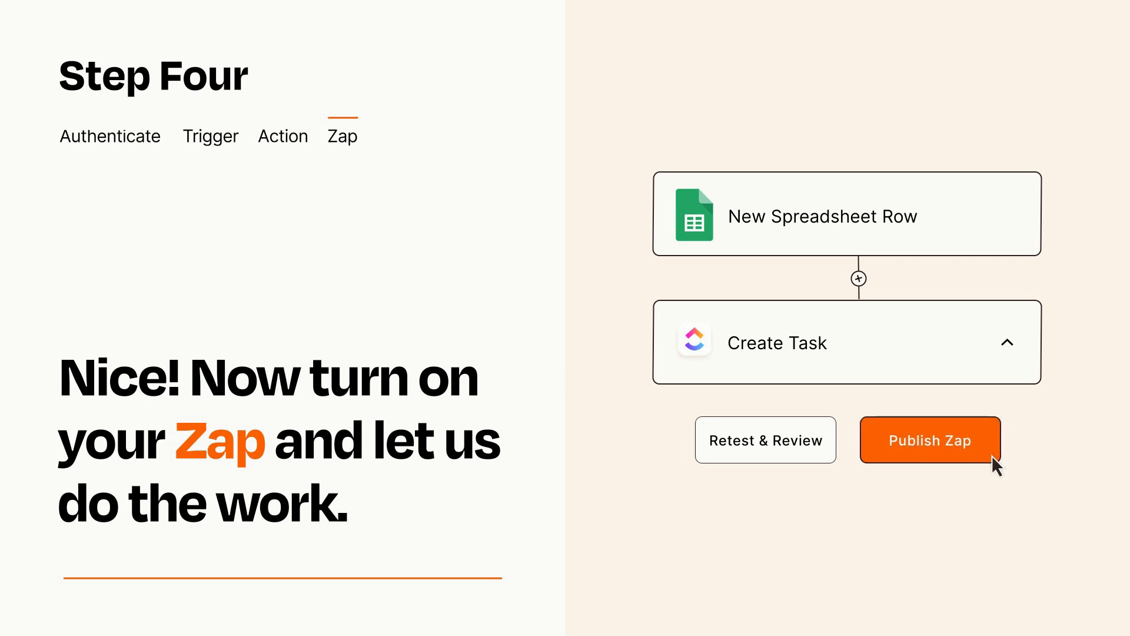
pyautogui.click(930, 440)
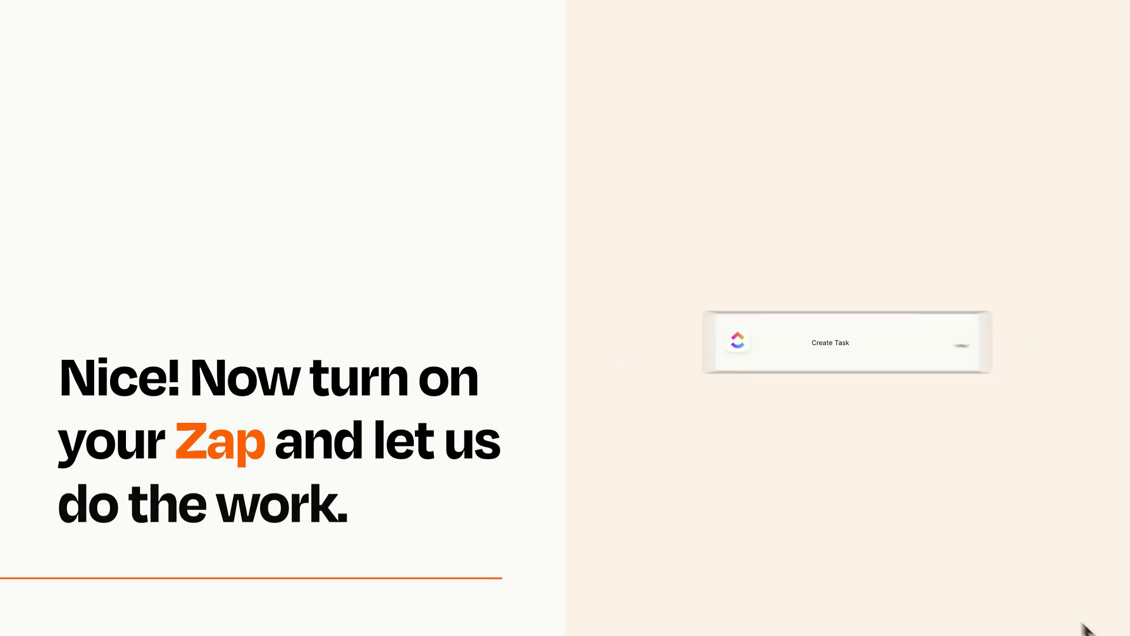